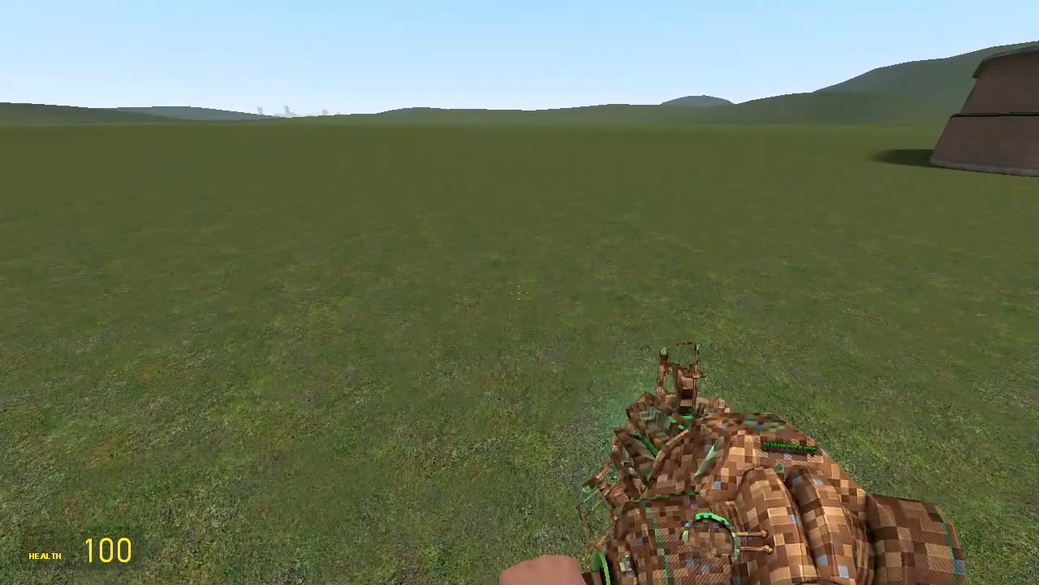
# Paste the Cargo Home dupe onto the flatgrass with the Duplicator.
pyautogui.press('q')
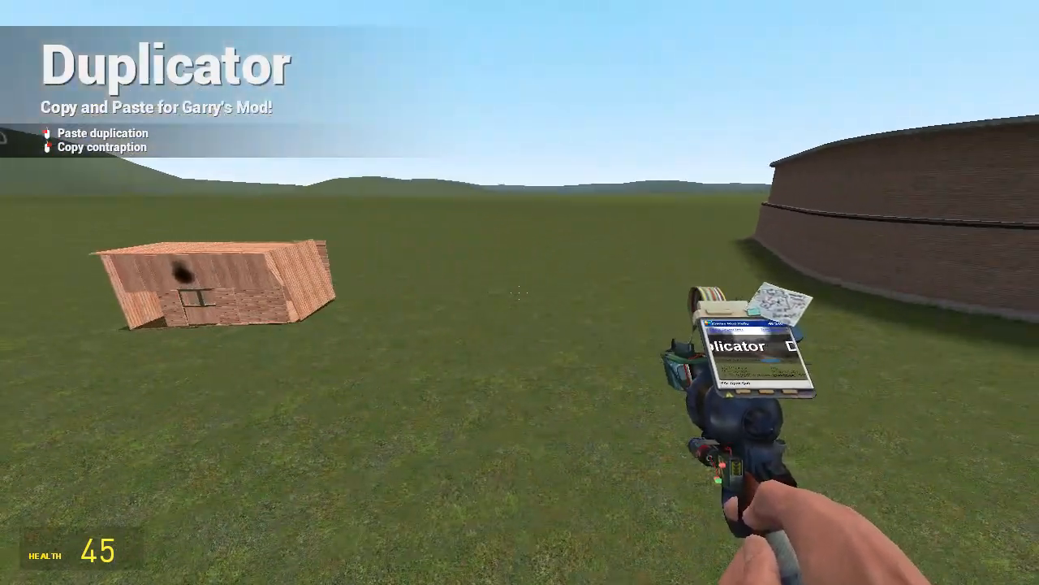
# Browse the spawn menu's Vehicles and Weapons tabs to the Half-Life 2 weapon set and pick one.
pyautogui.press('q')
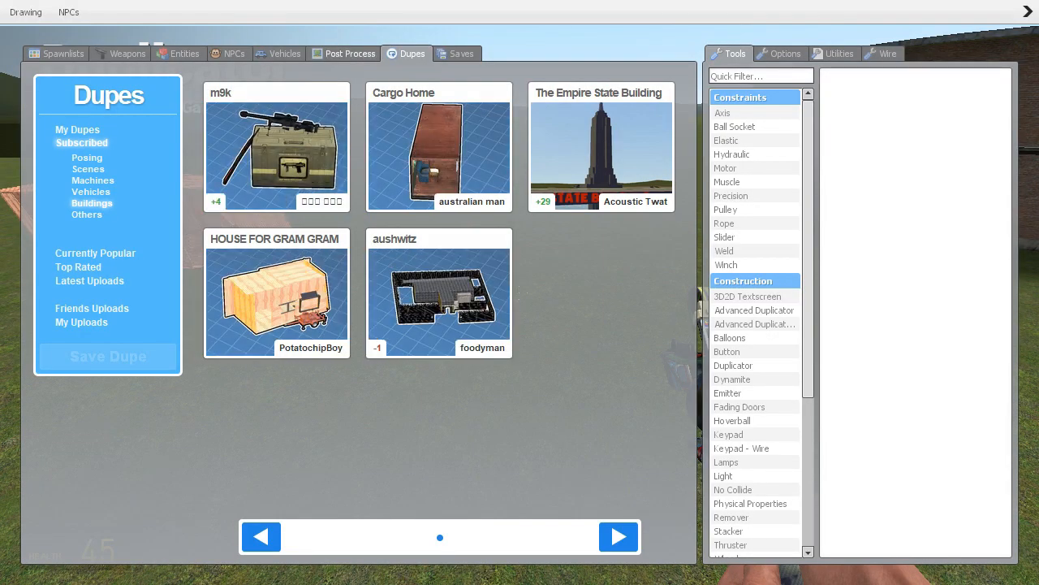
pyautogui.click(285, 52)
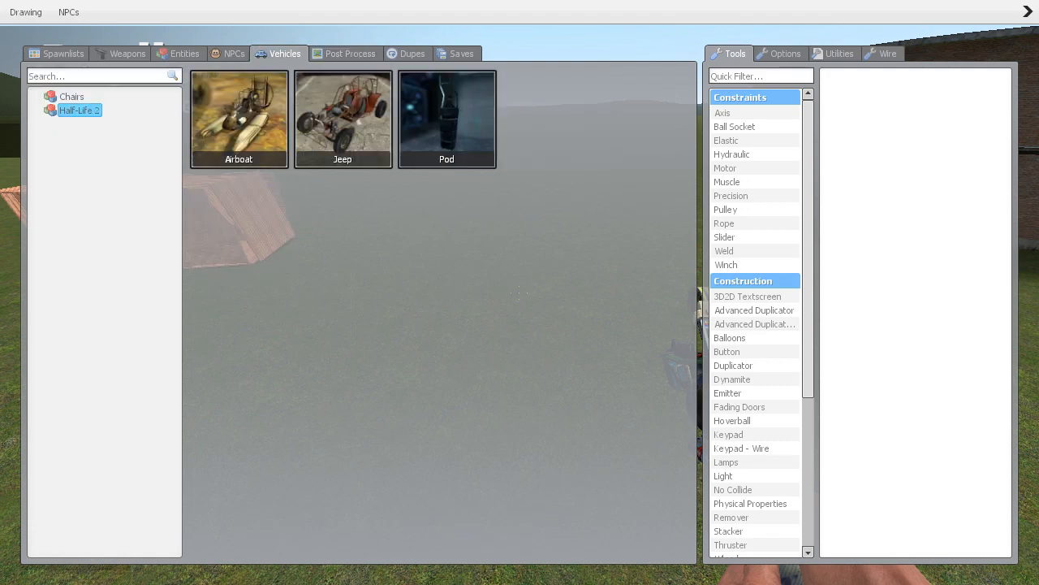
pyautogui.click(61, 52)
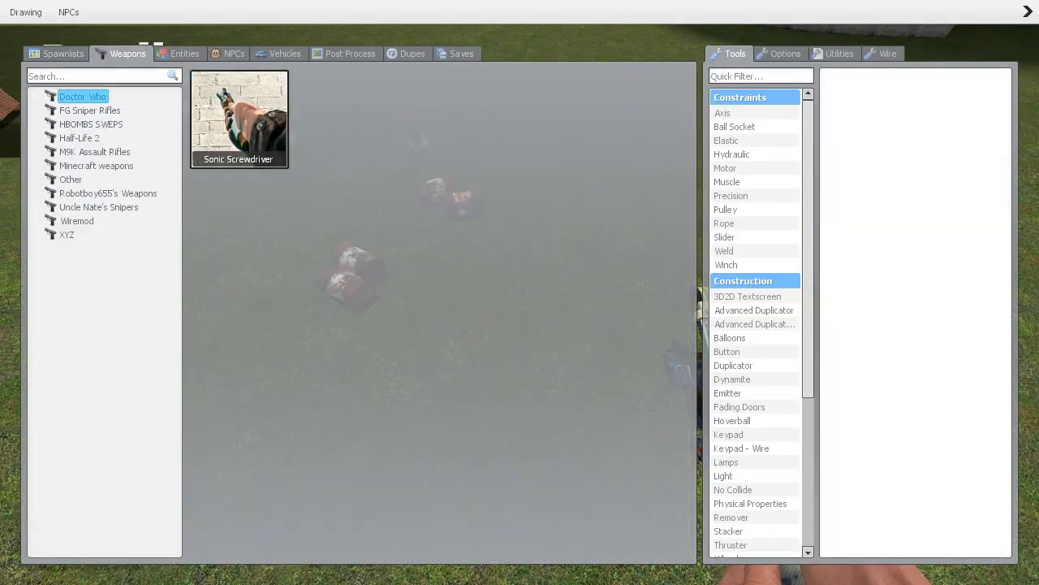
pyautogui.click(78, 136)
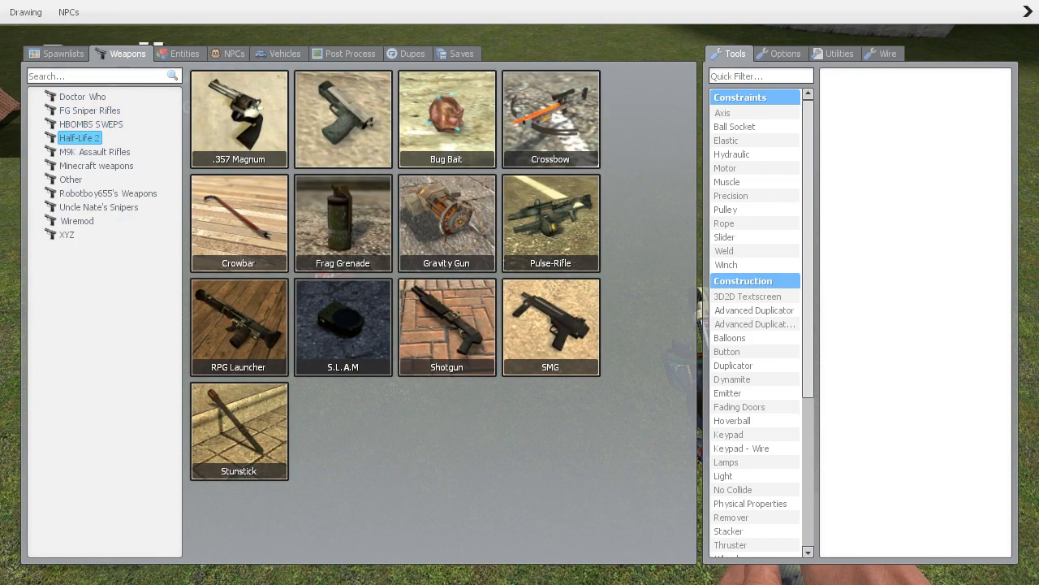
pyautogui.click(446, 224)
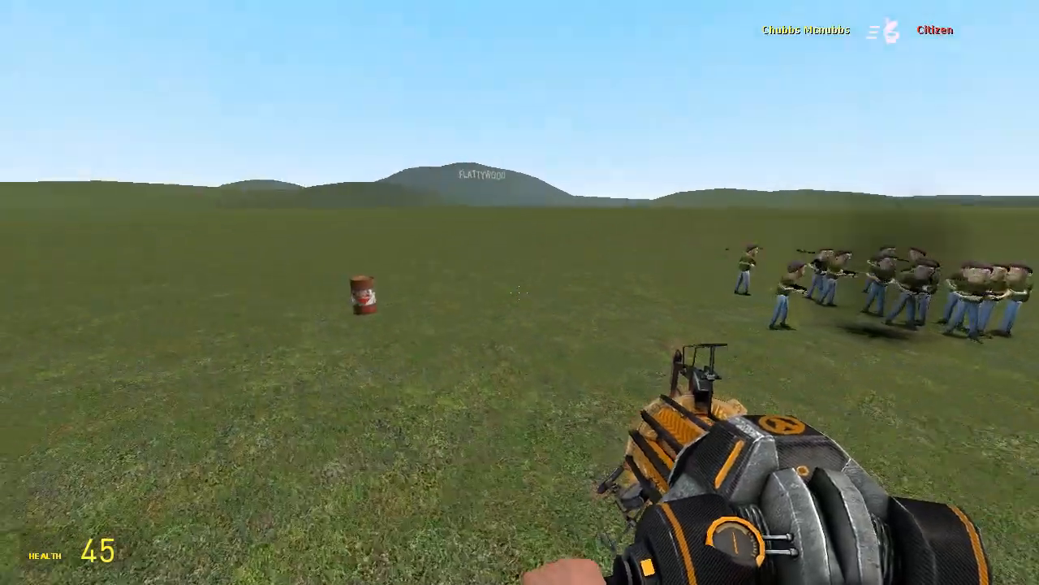
# Spawn citizens and a barrel, then show the Construction Props spawnlist.
pyautogui.click(520, 293)
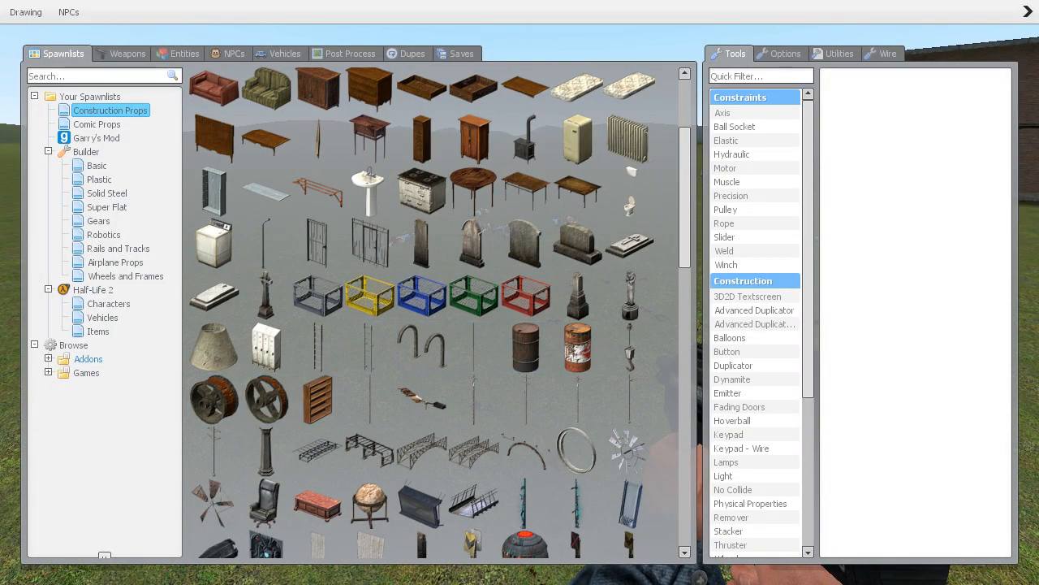
# Paste the rounded building dupe and list the subscribed Buildings dupes in the spawn menu.
pyautogui.click(412, 51)
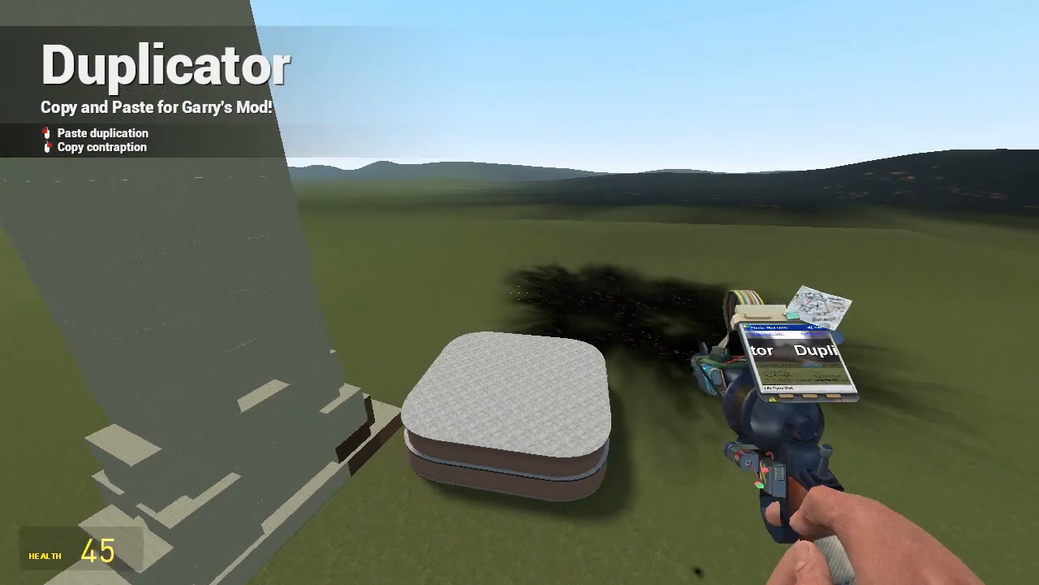
pyautogui.press('q')
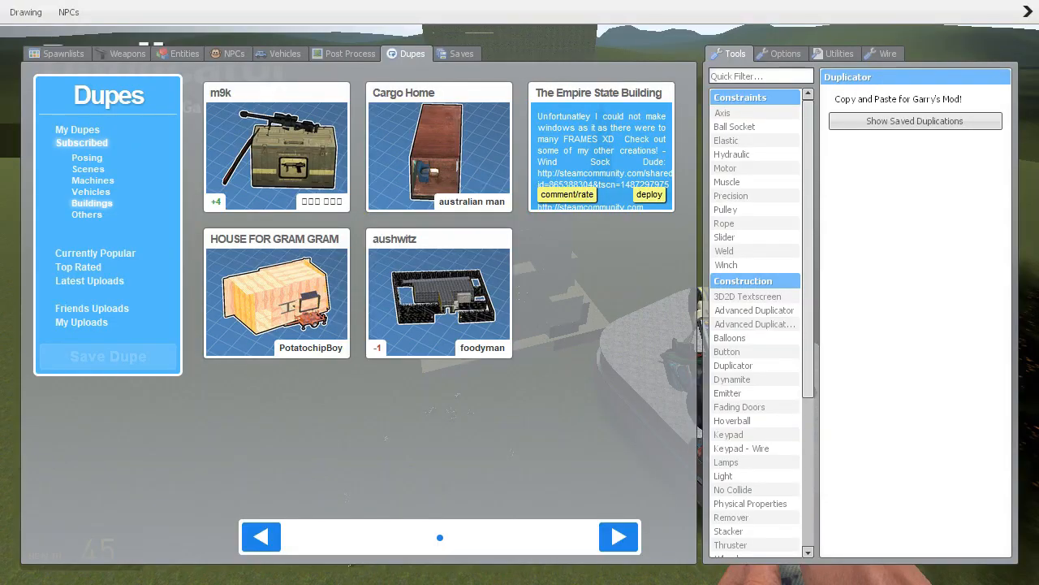
pyautogui.click(344, 54)
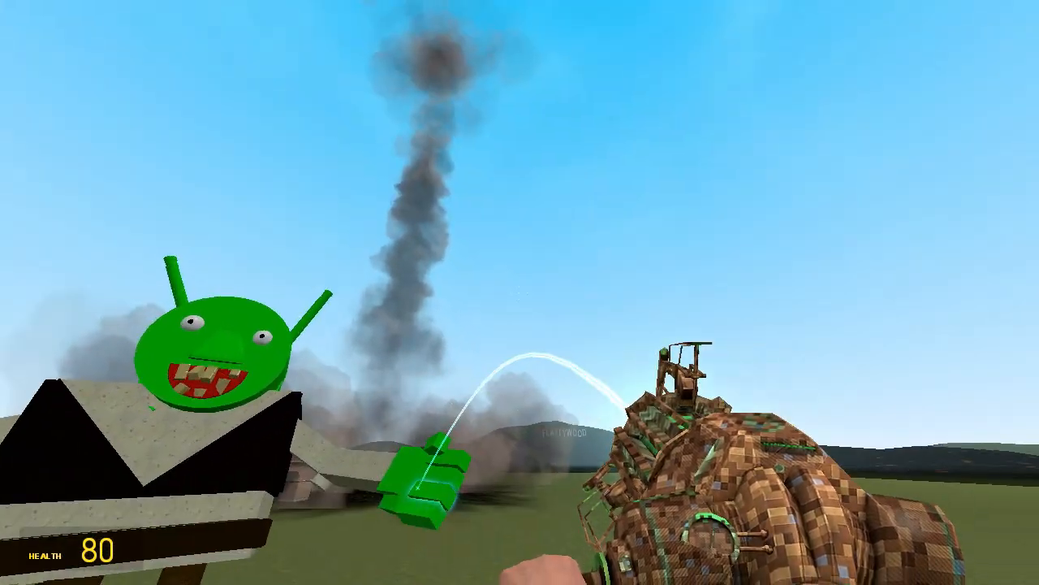
# Choose a dupe from the Currently Popular workshop list for spawning onto flatgrass.
pyautogui.press('q')
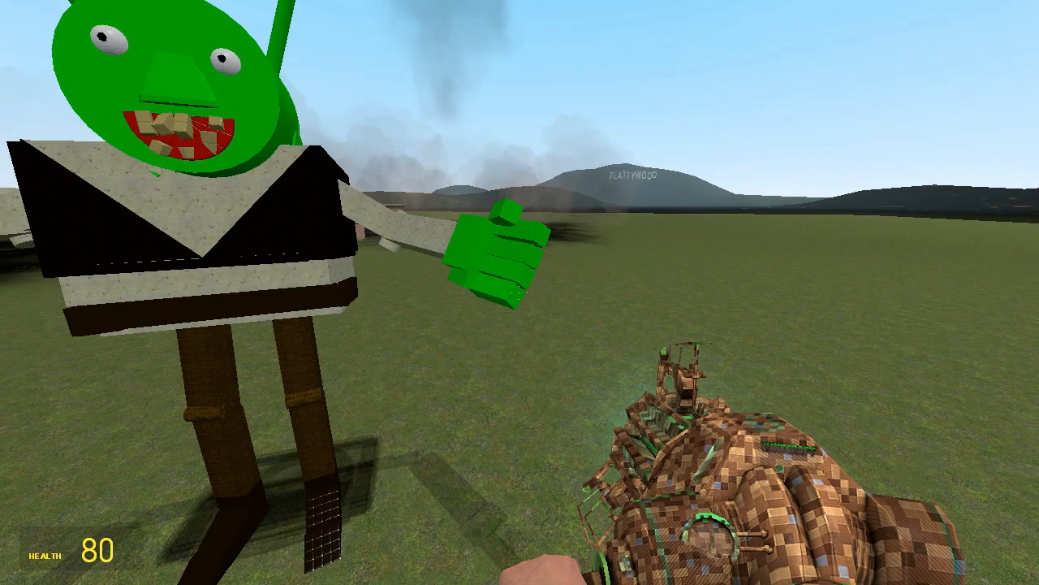
pyautogui.press('q')
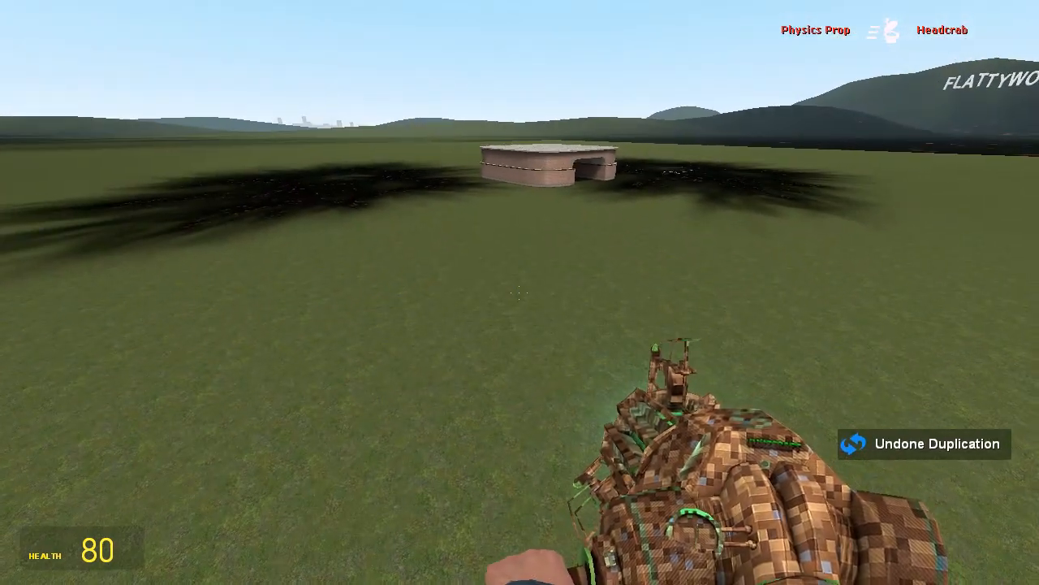
pyautogui.press('q')
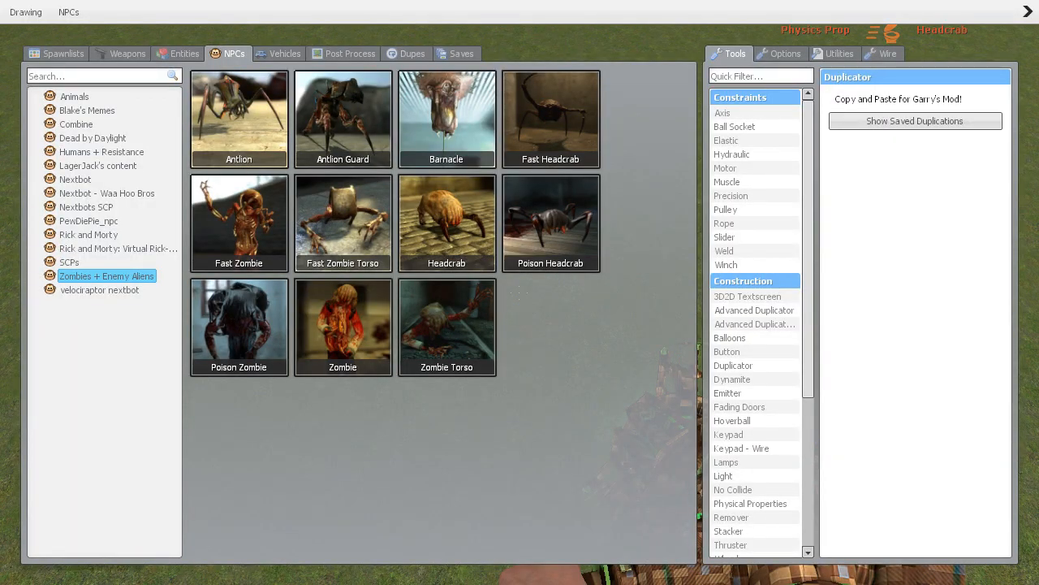
pyautogui.click(406, 52)
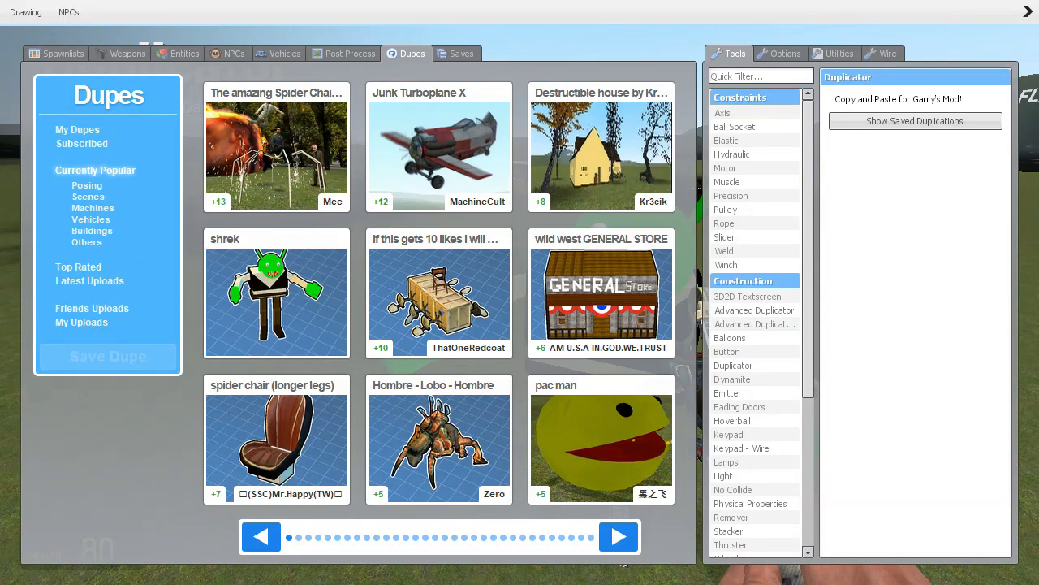
pyautogui.click(127, 52)
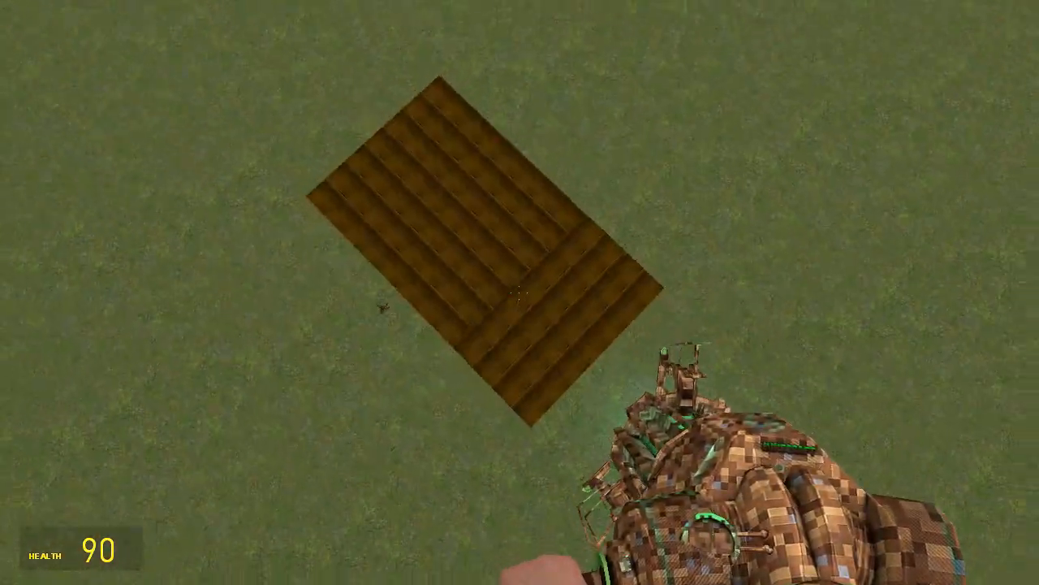
# Spawn a bomb from the HBOMBS Custom entities and hold it with the Physics Gun before the General Store.
pyautogui.press('q')
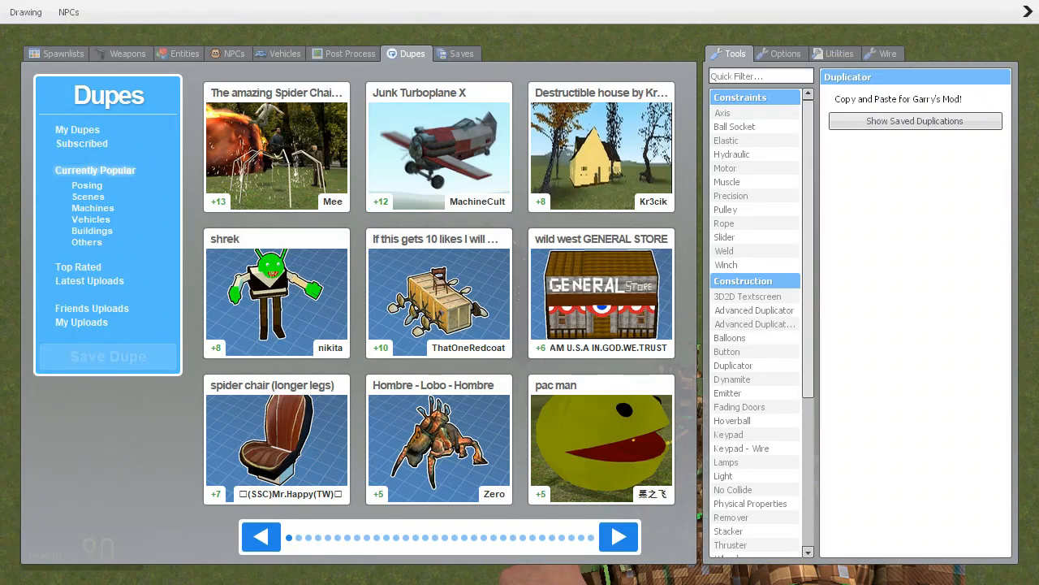
pyautogui.click(185, 53)
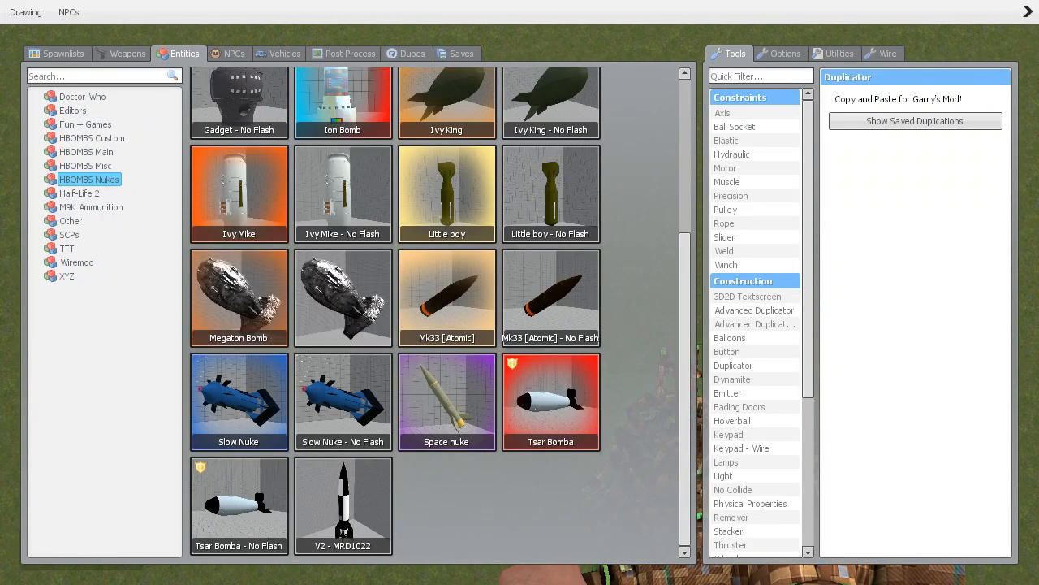
pyautogui.click(91, 136)
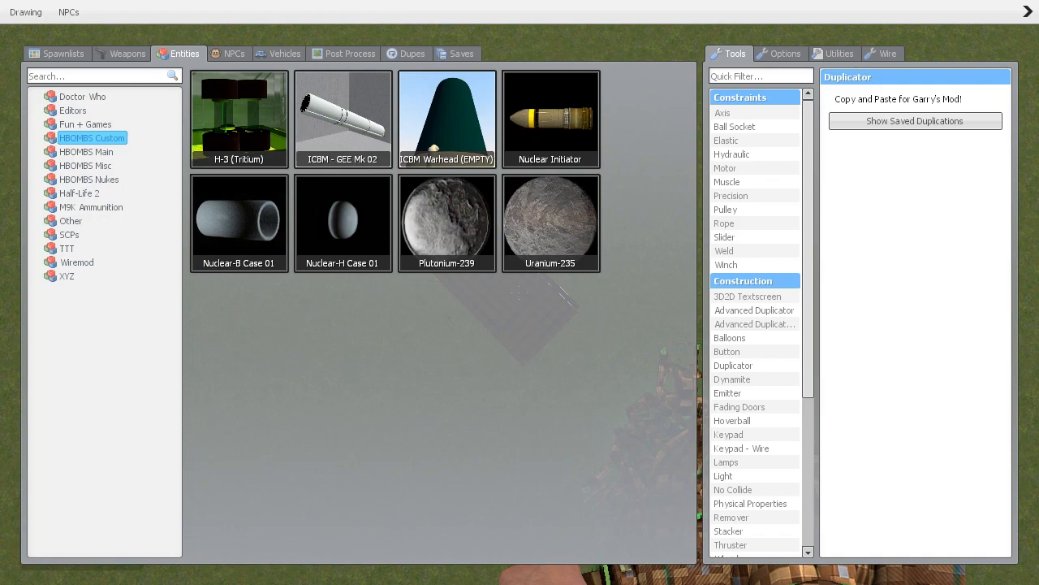
pyautogui.click(86, 153)
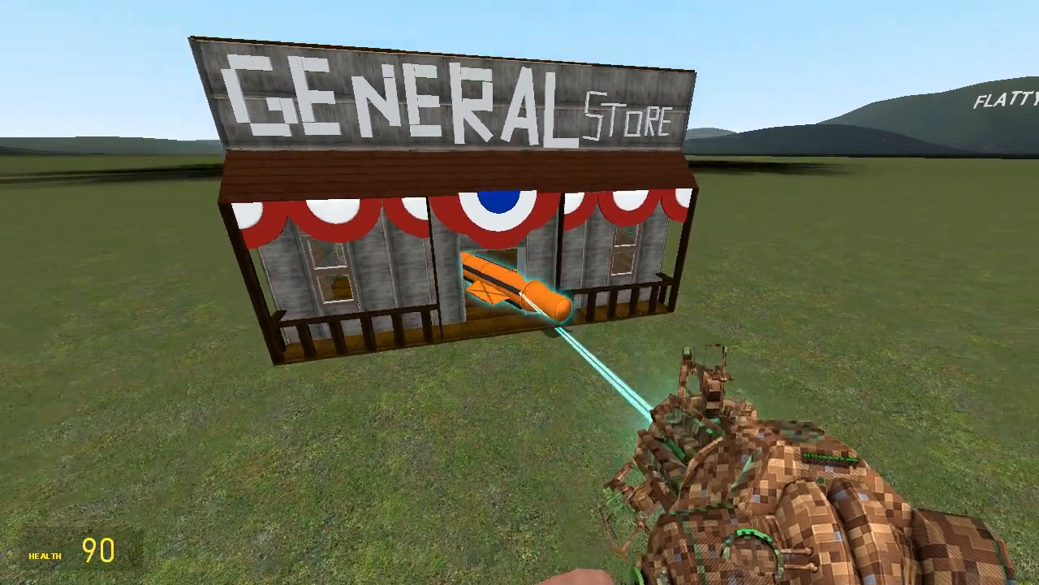
pyautogui.click(520, 292)
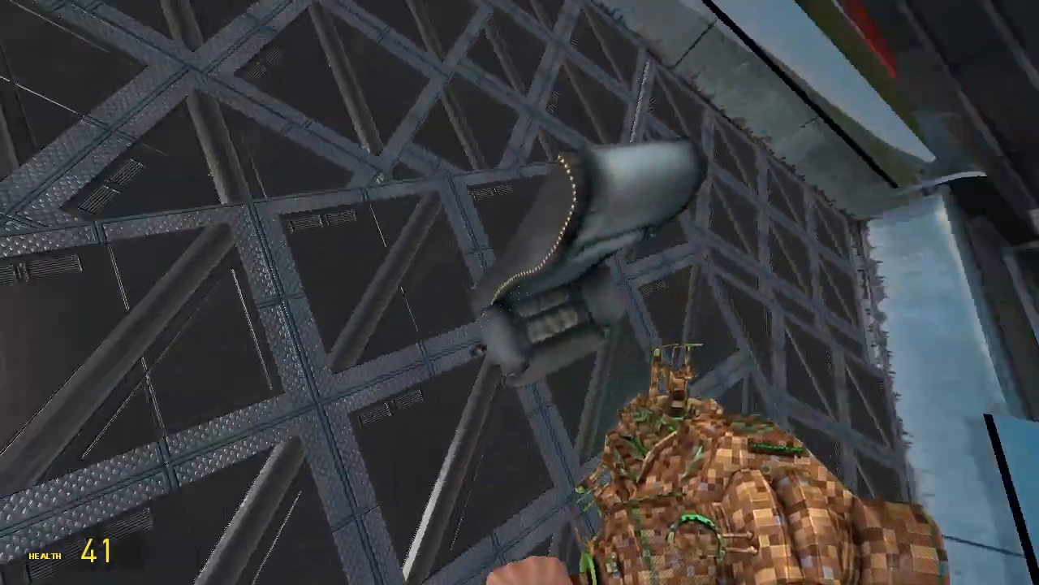
pyautogui.moveTo(520, 293)
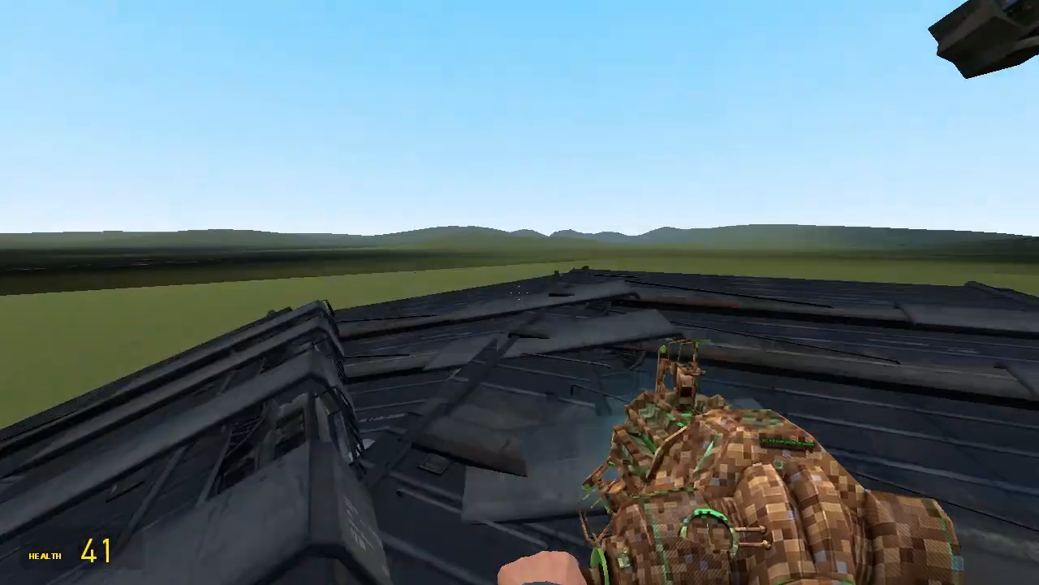
# Bring up the HBOMBS Main bomb catalogue in the Entities list to arm the starship.
pyautogui.press('q')
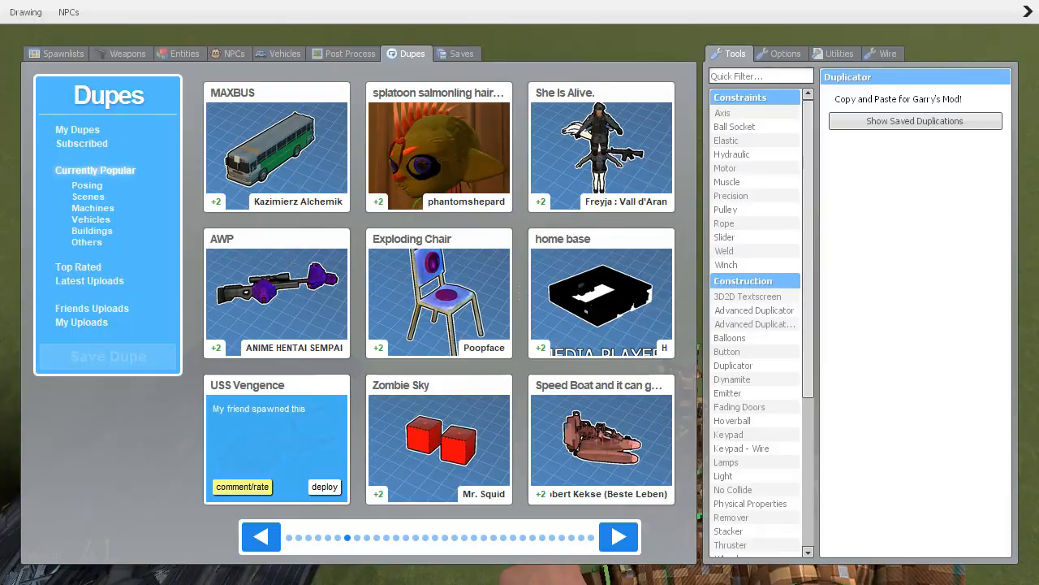
pyautogui.click(126, 52)
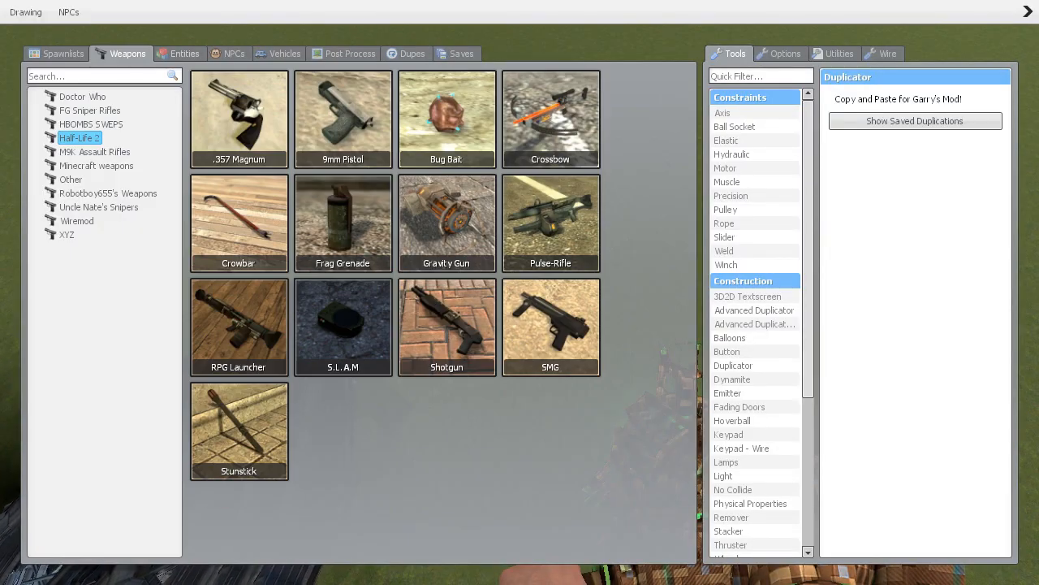
pyautogui.click(185, 52)
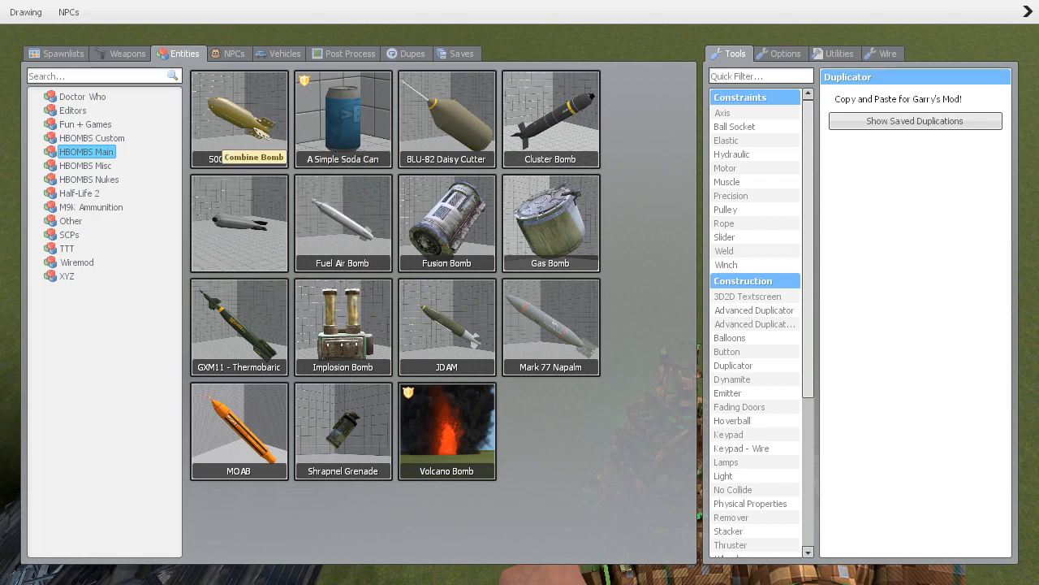